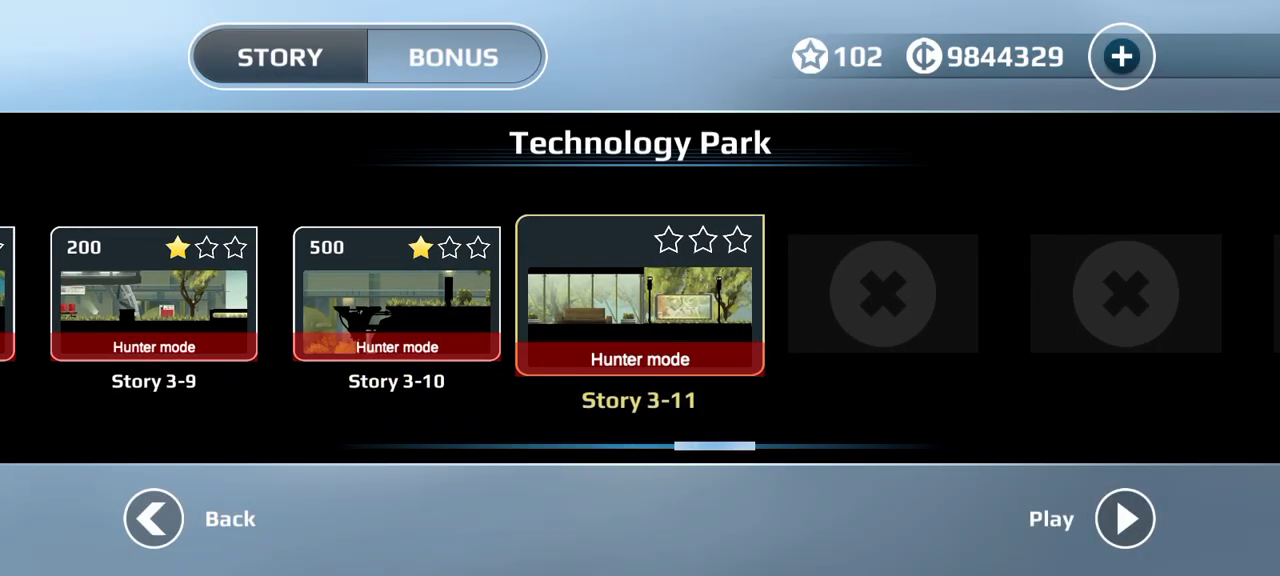
Step: Launch the Story 3-11 Hunter mode level in Technology Park so the runner starts moving
left_click(1124, 518)
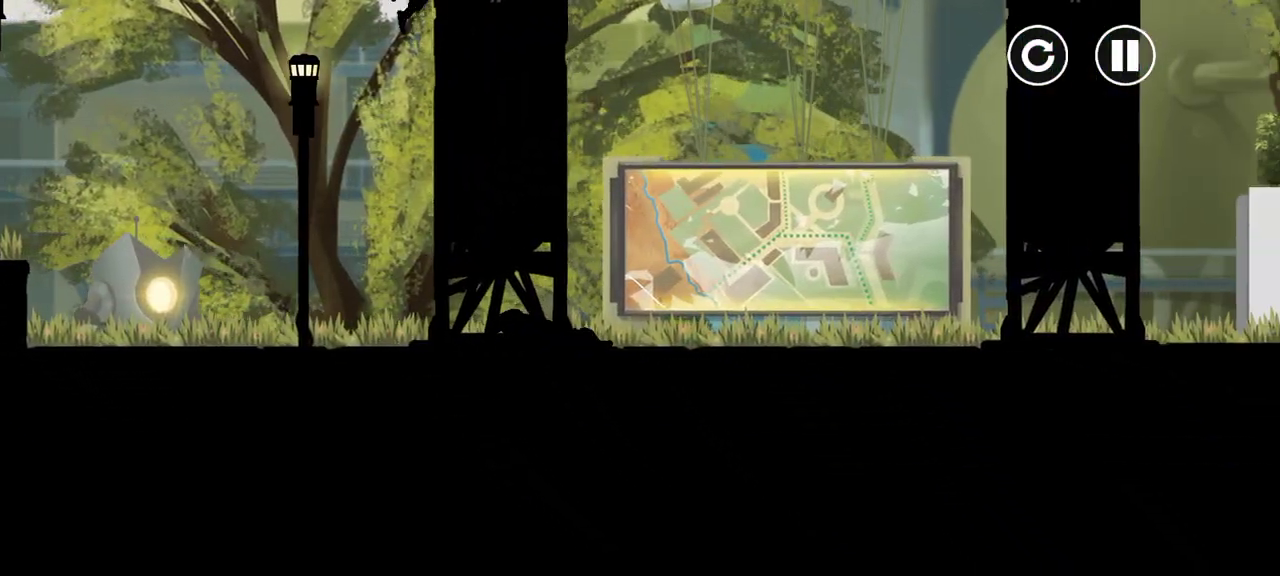
scroll("right", 3)
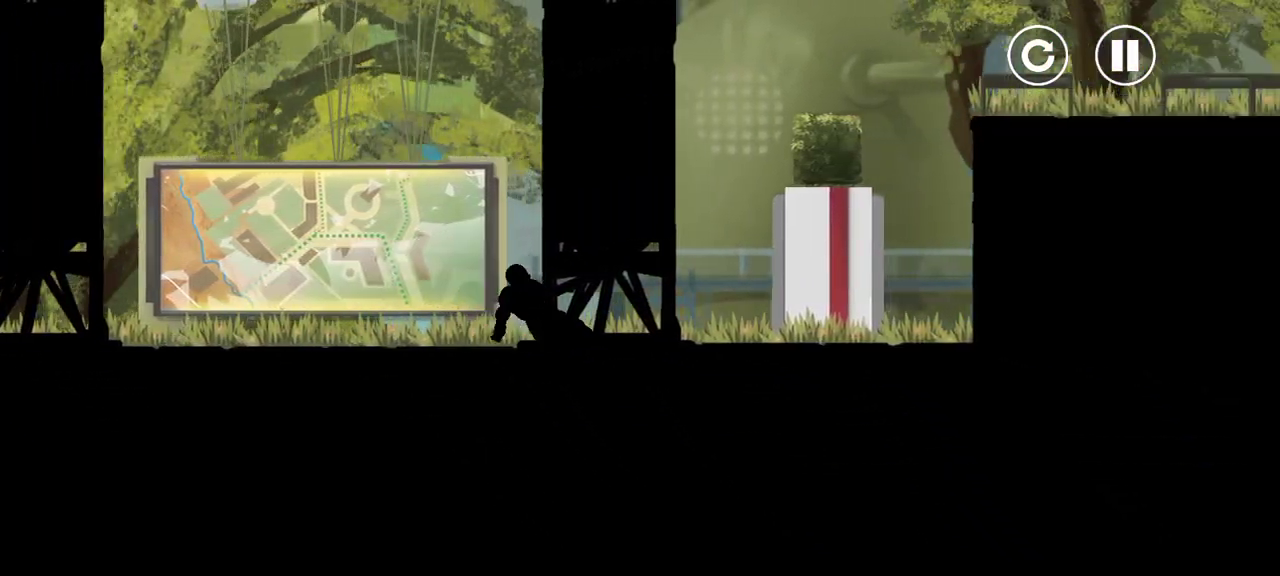